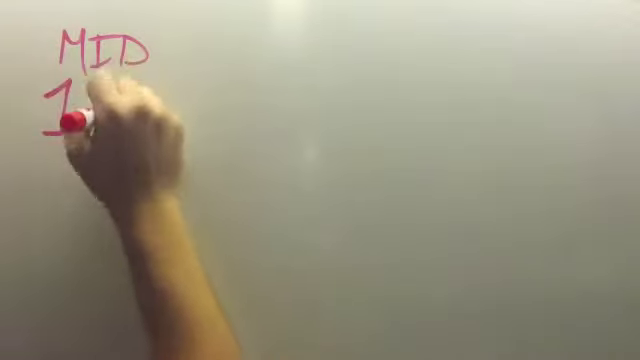
pyautogui.write('19th CENT')
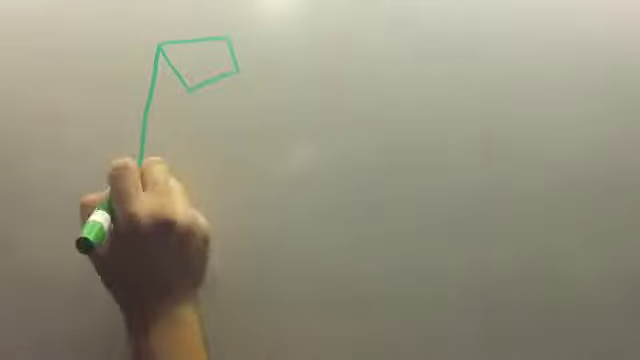
pyautogui.moveTo(150, 150); pyautogui.dragTo(180, 180)
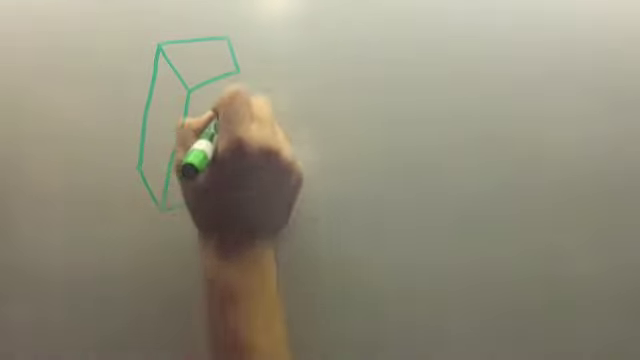